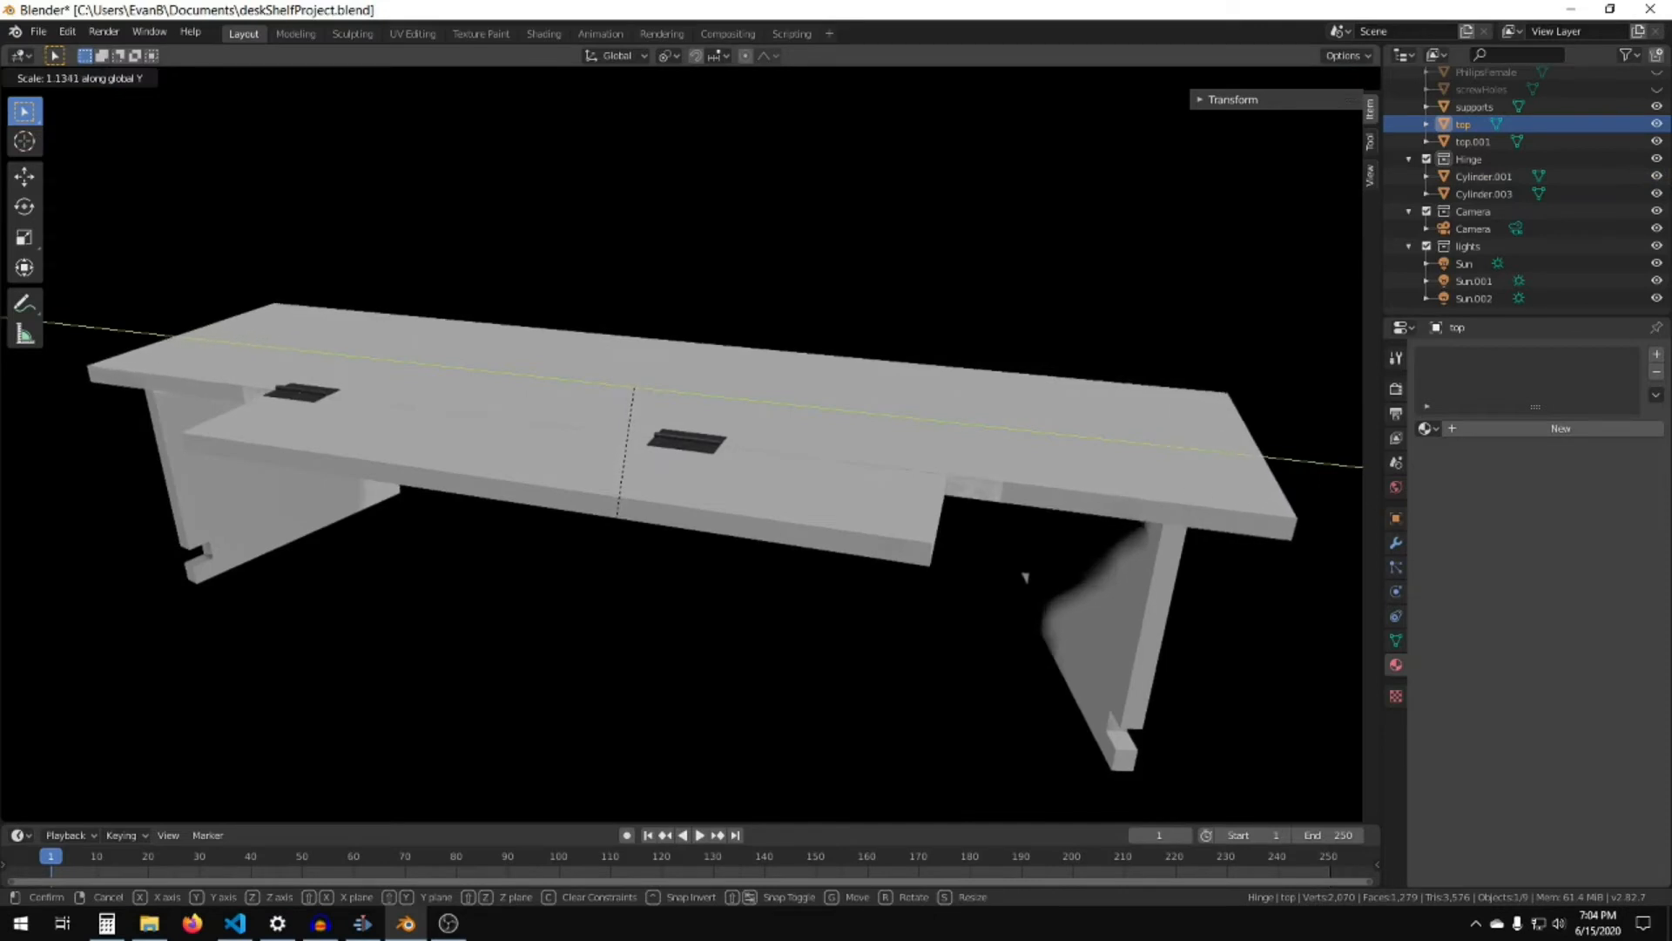
Step: Scale the top platform about 1.134 wider along global Y for more desk space
left_click(592, 707)
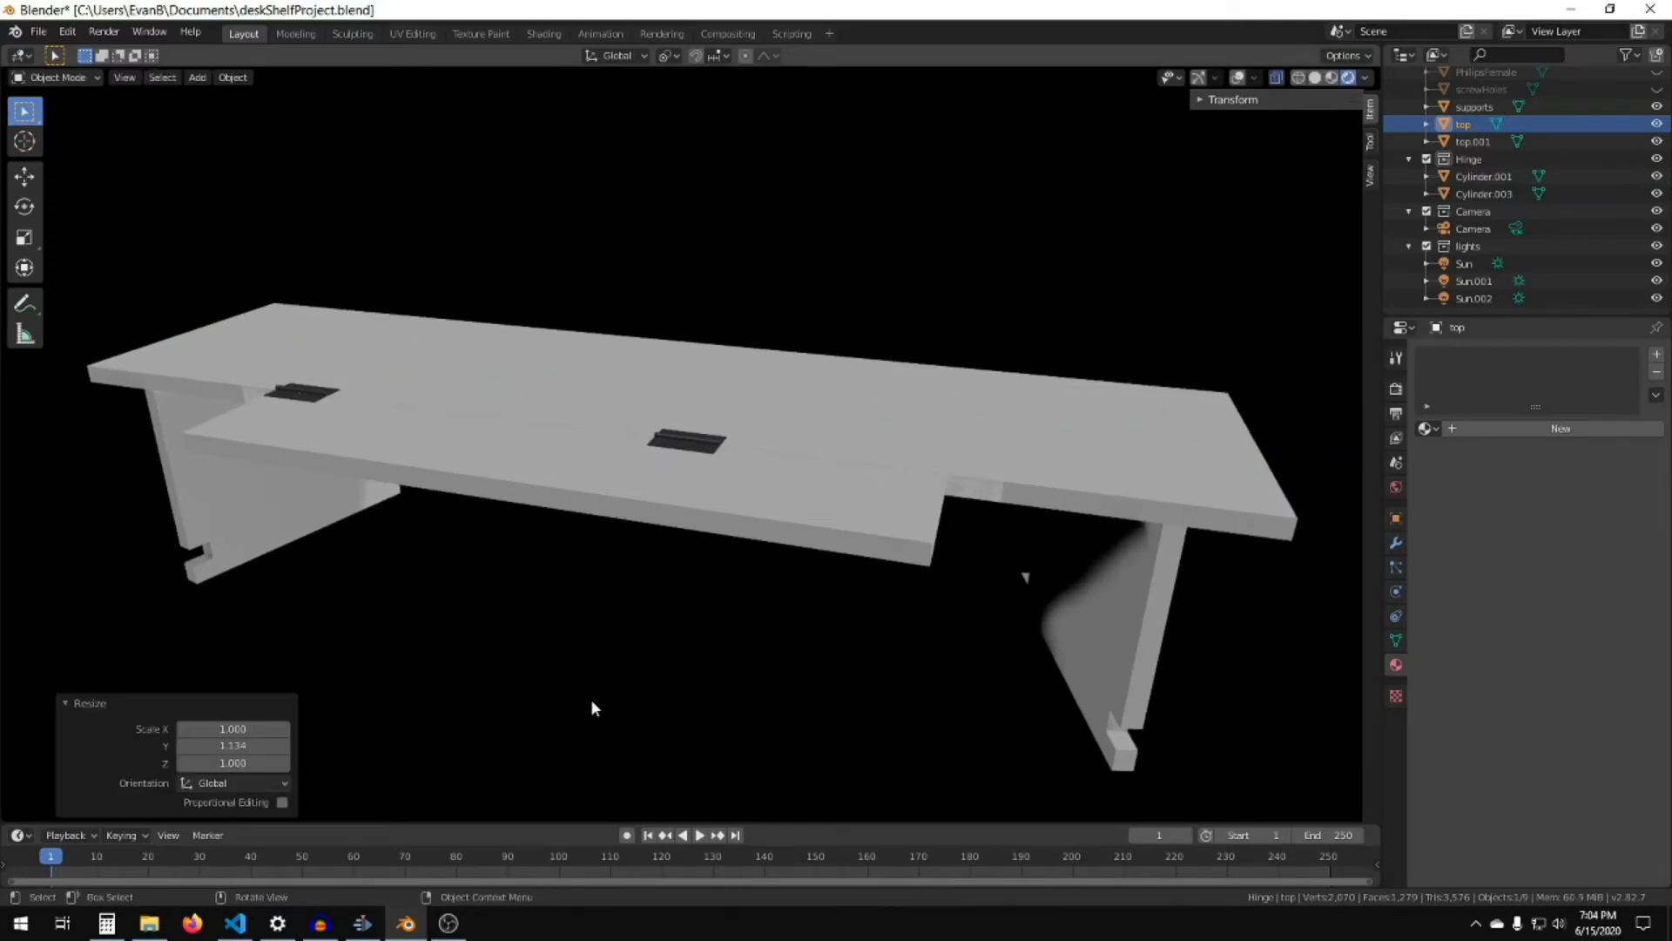